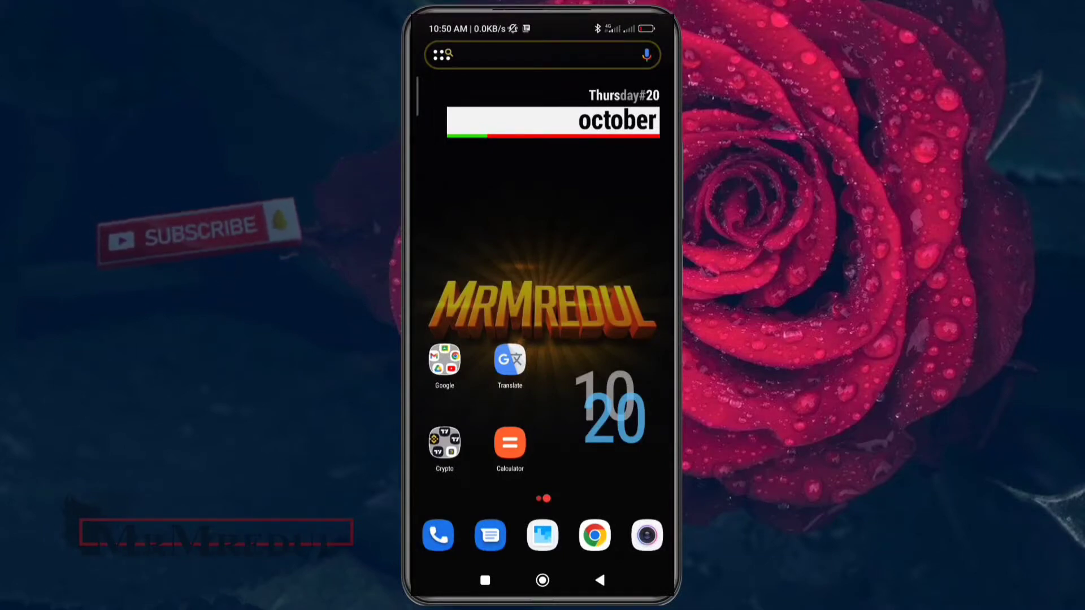
Search Google Play for 'timestamp' and scroll through the timestamp camera app results.
click(445, 363)
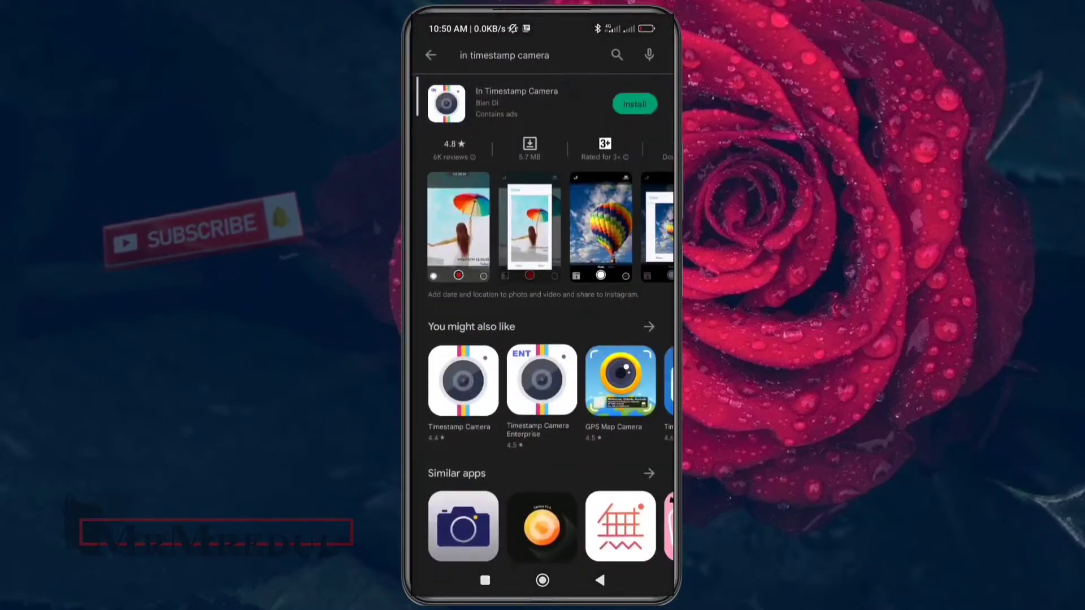
click(527, 56)
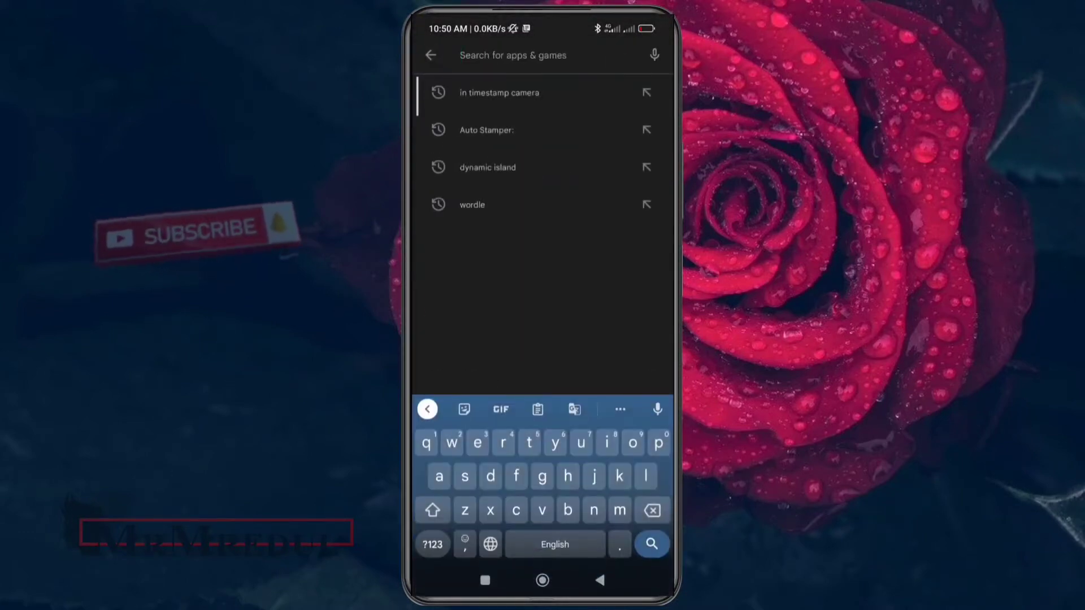
text(timestamp)
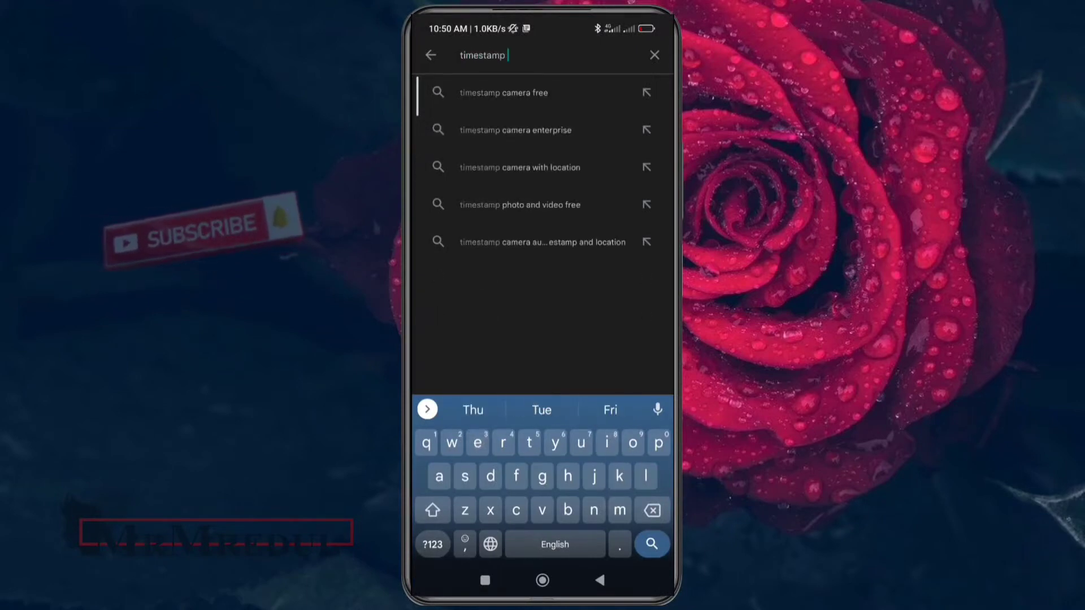
click(651, 543)
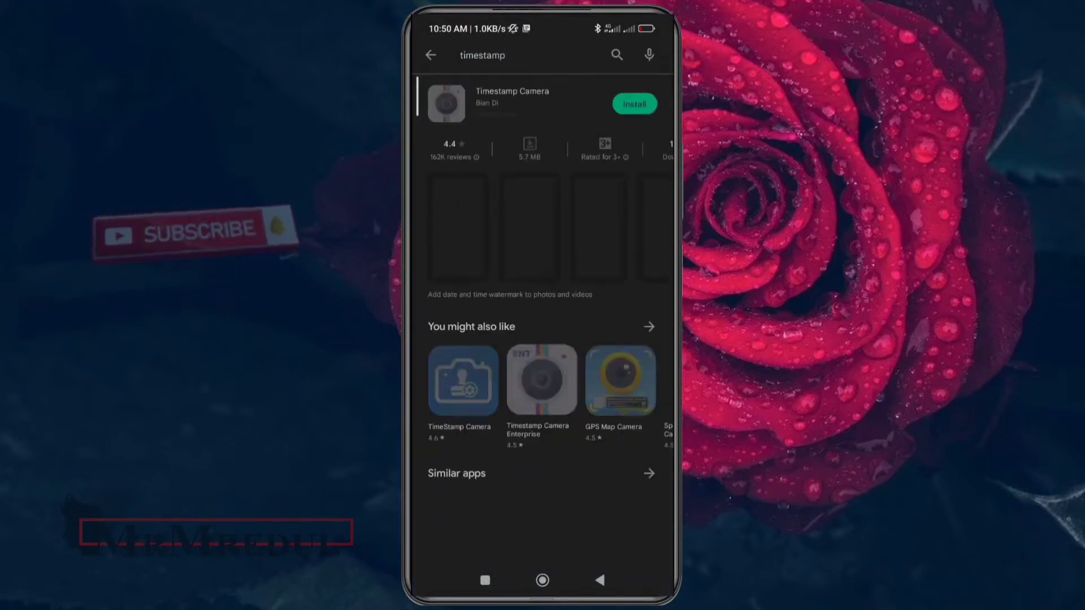
scroll(down, 3)
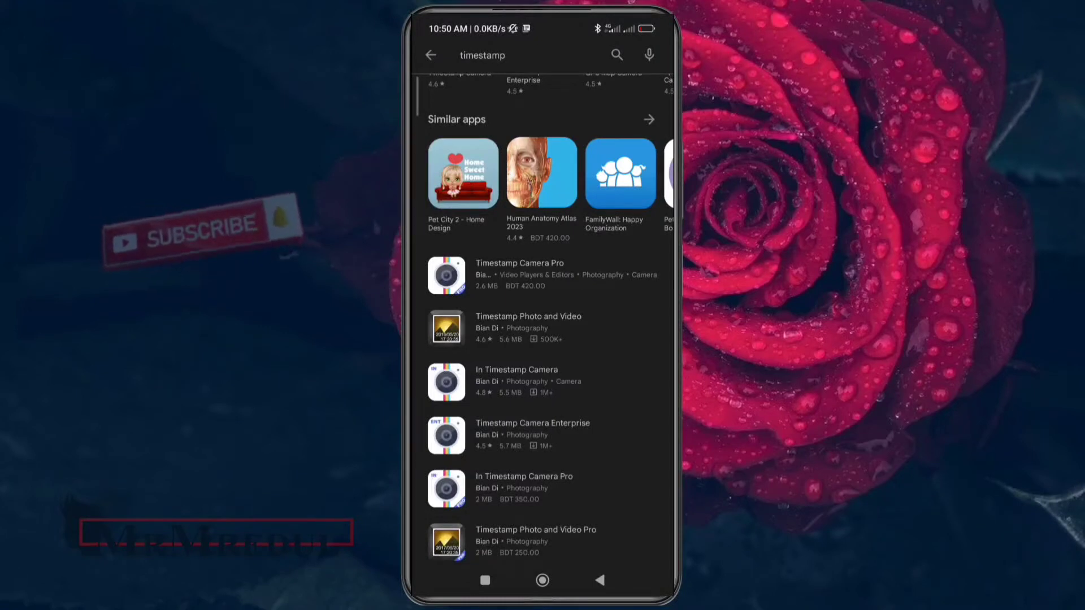
Open the In Timestamp Camera listing, view its rating explanation, and install the app.
click(516, 381)
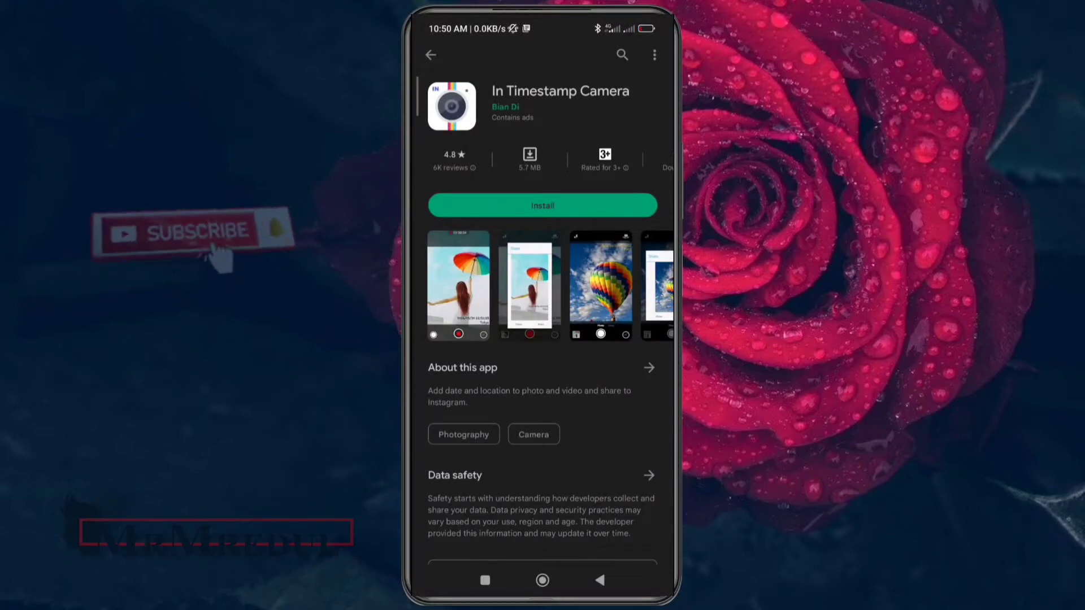
click(471, 169)
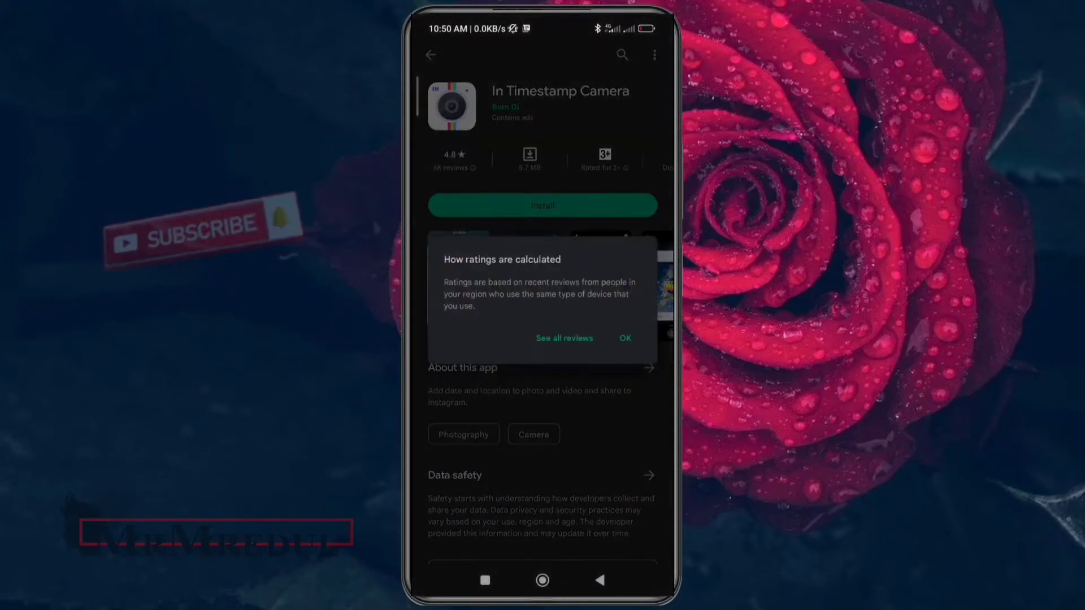
click(624, 339)
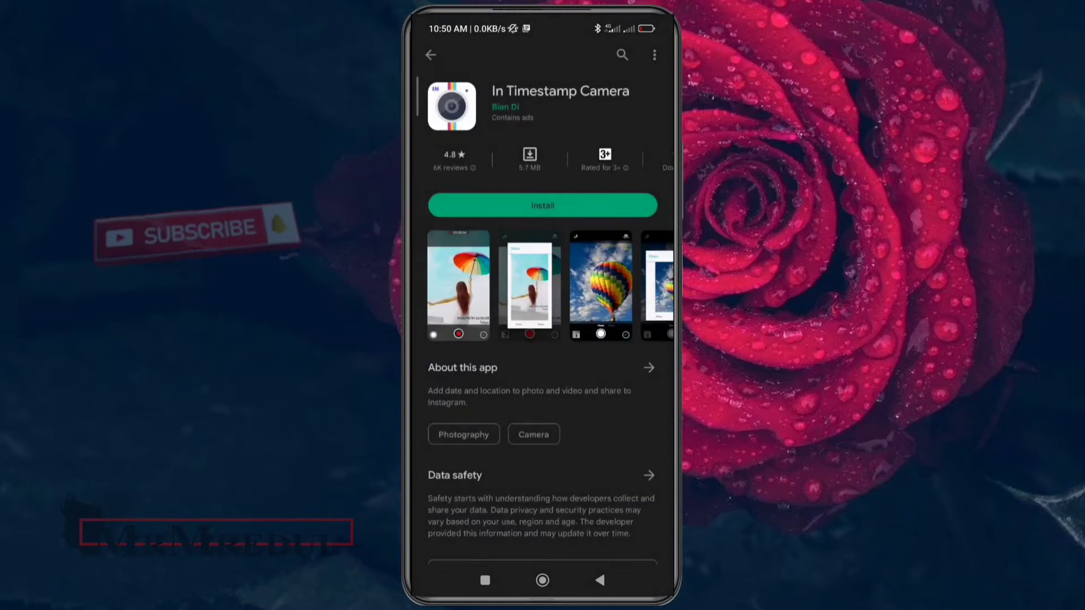
scroll(down, 3)
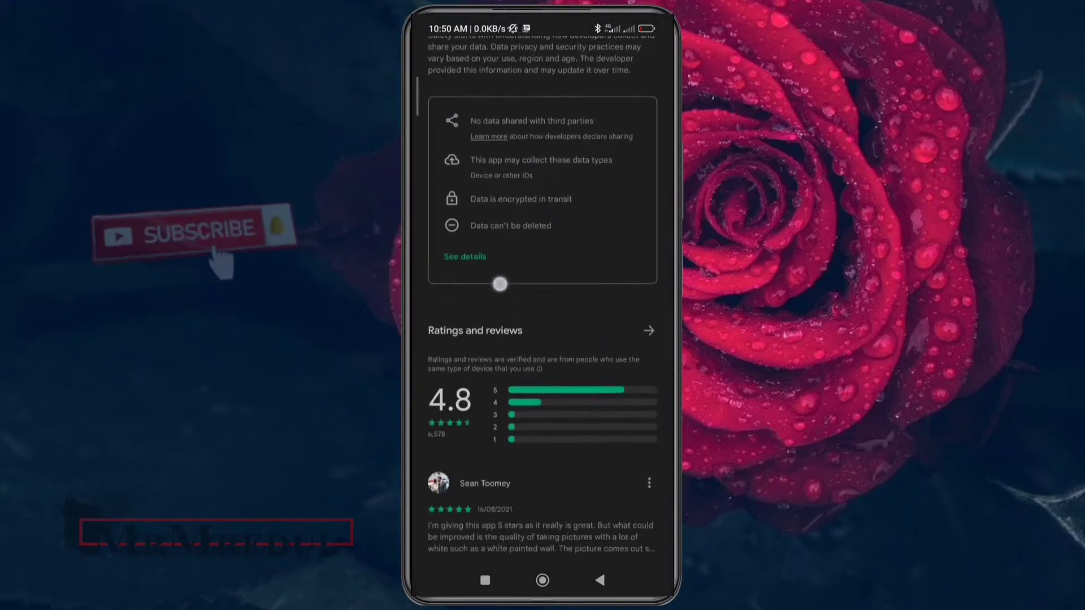
scroll(down, 3)
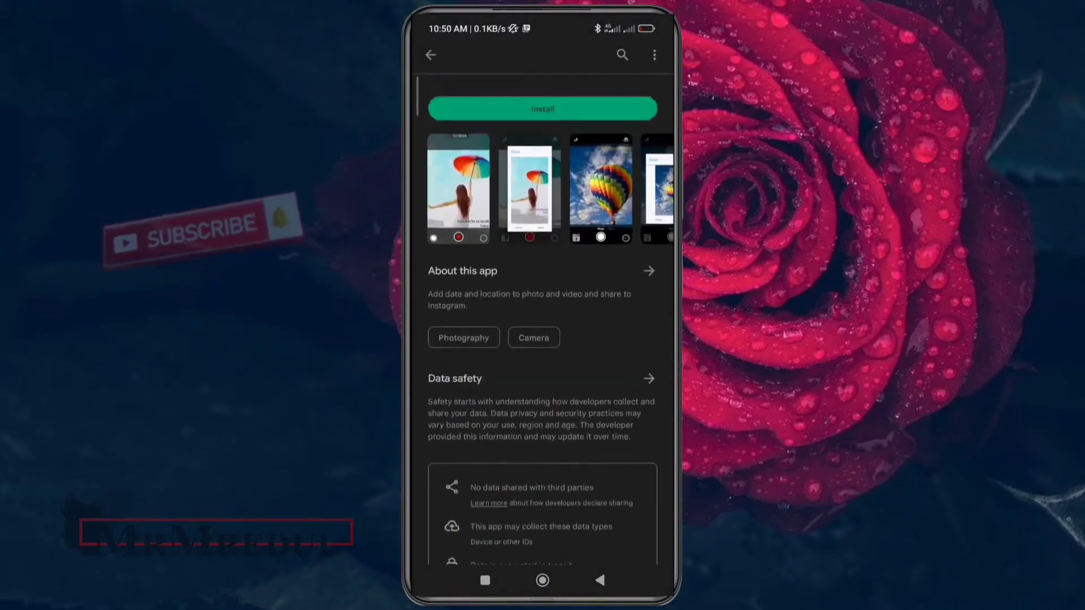
scroll(down, 3)
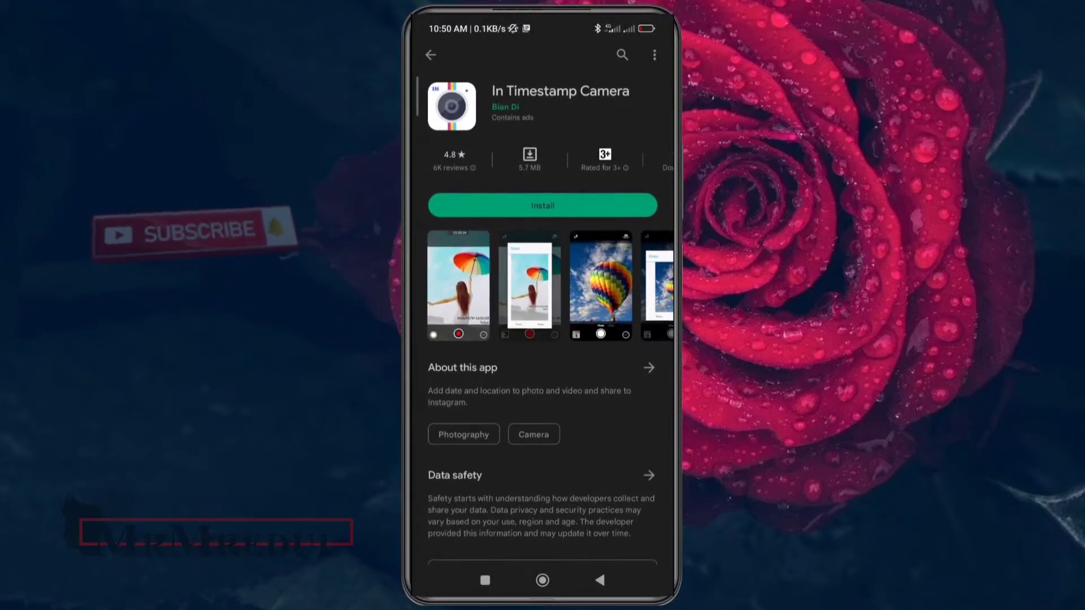
click(543, 204)
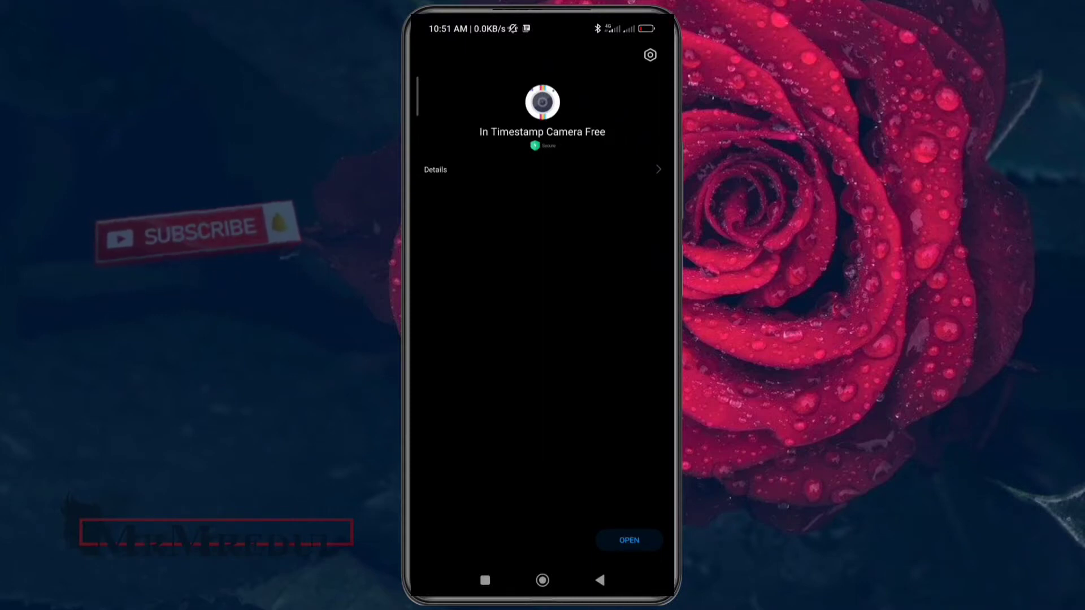
Launch In Timestamp Camera and allow camera, location and photos/media access.
click(627, 539)
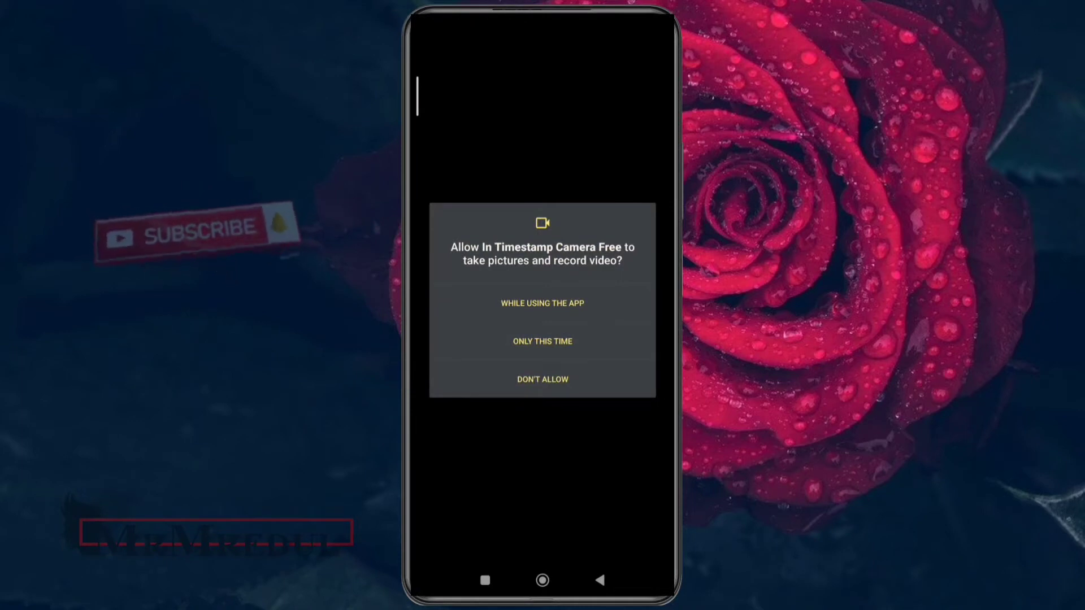
click(542, 303)
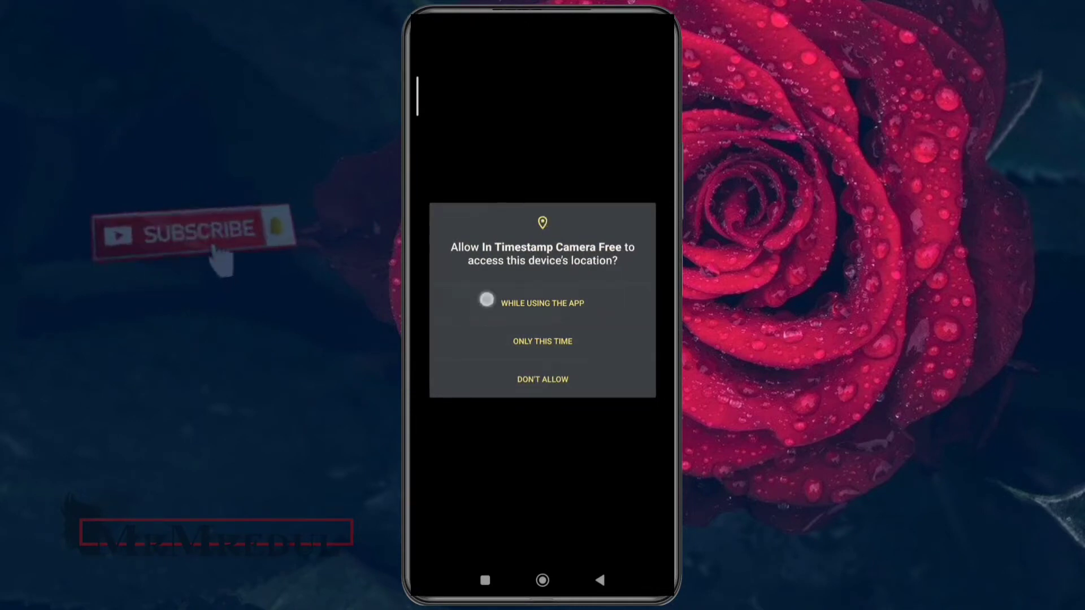
click(543, 302)
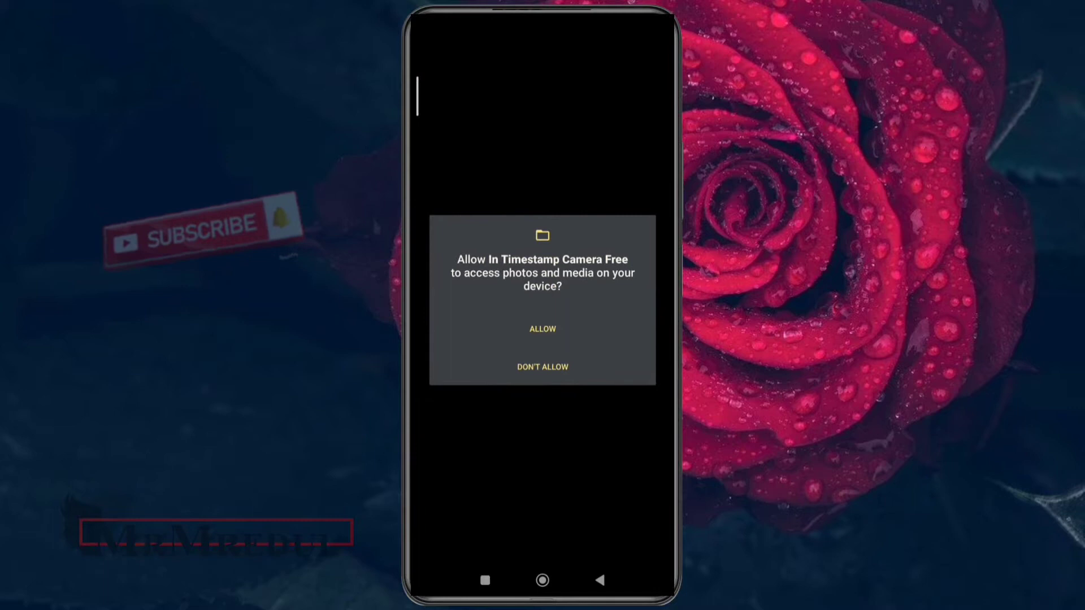
click(542, 329)
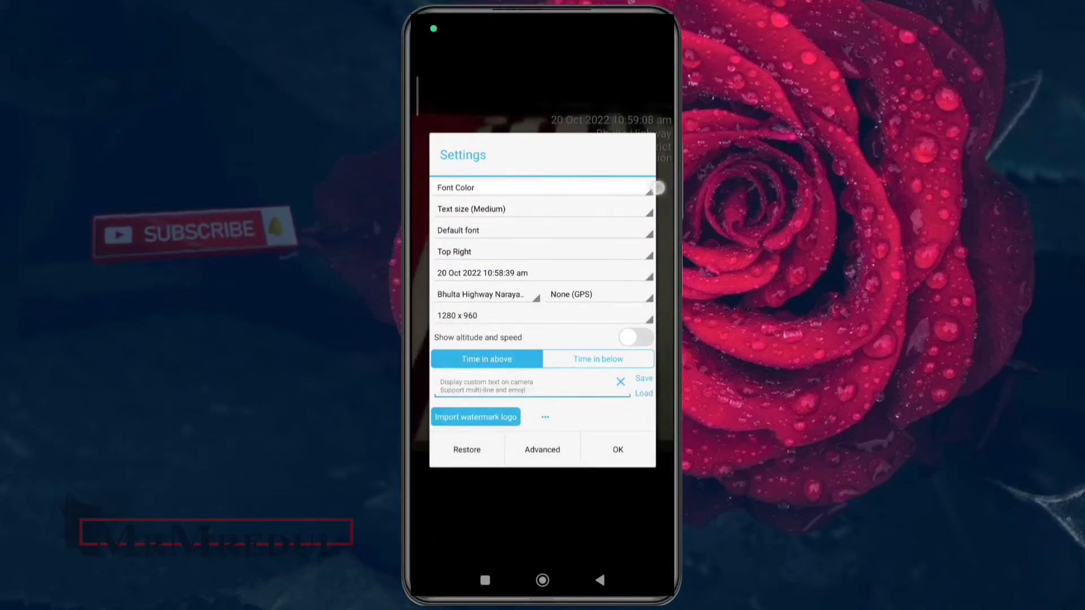
Move the stamp to top left and limit its location line to 'Bangladesh'.
click(542, 251)
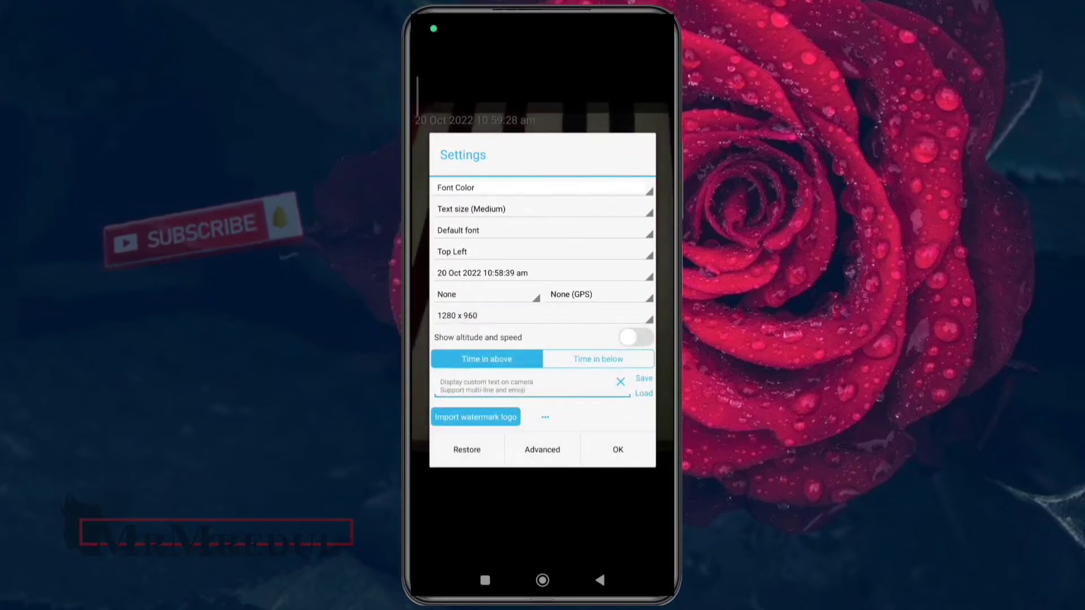
click(597, 294)
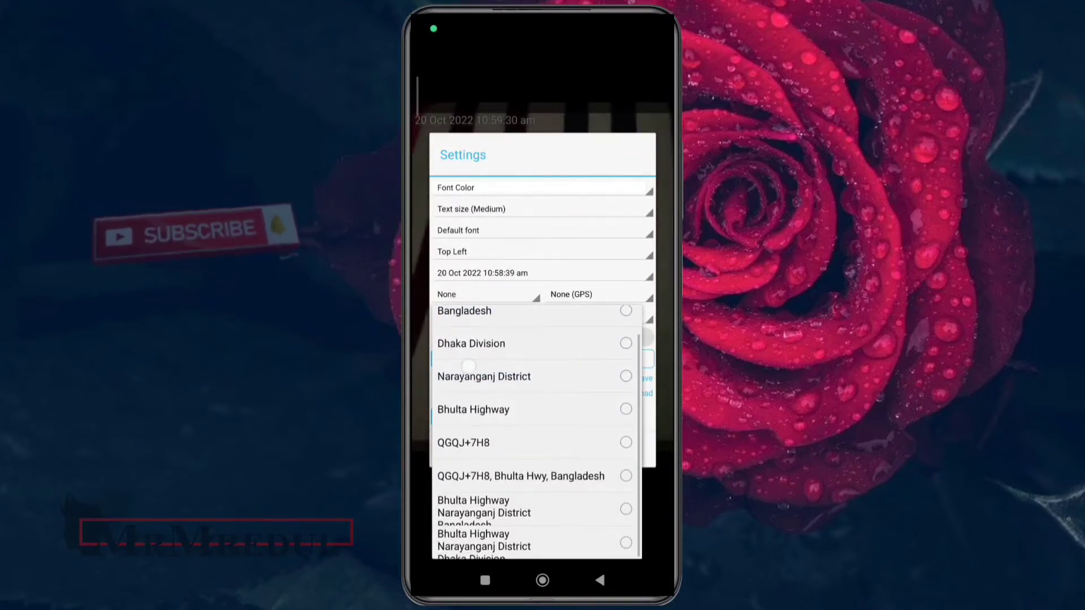
scroll(down, 3)
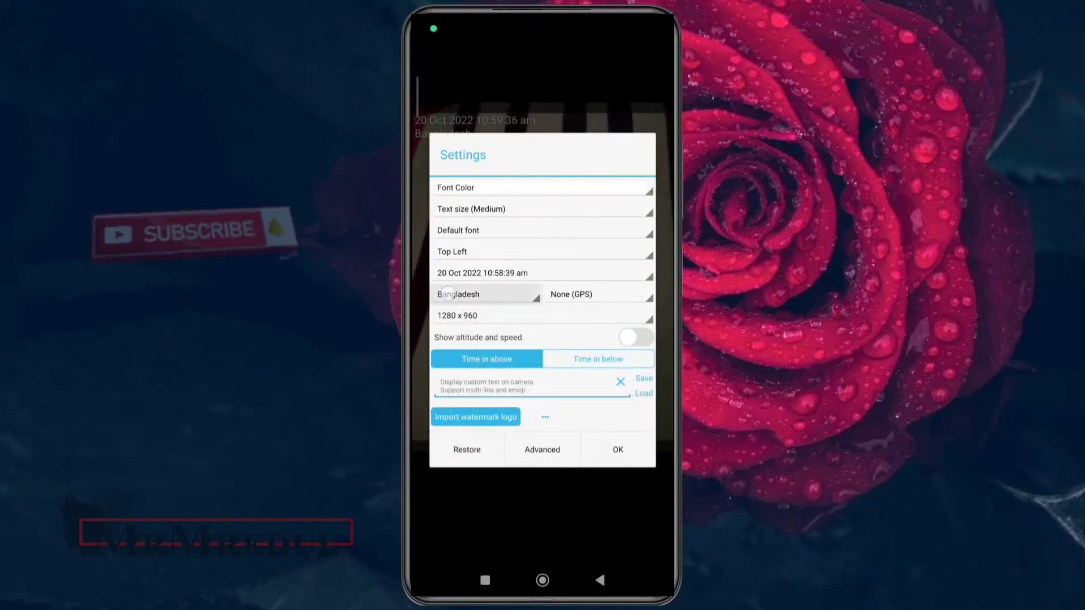
click(485, 294)
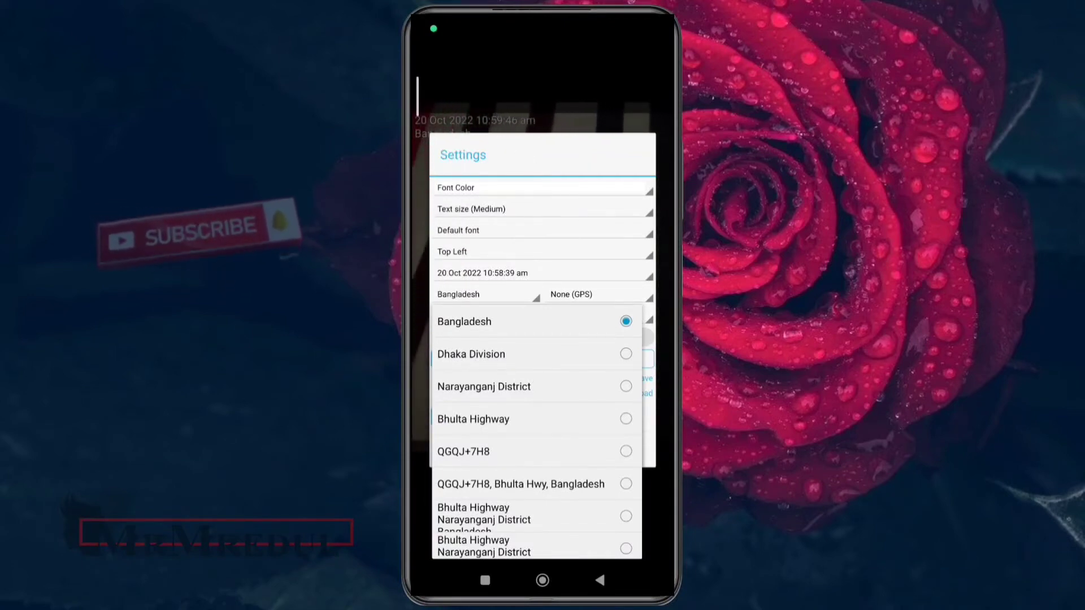
scroll(up, 3)
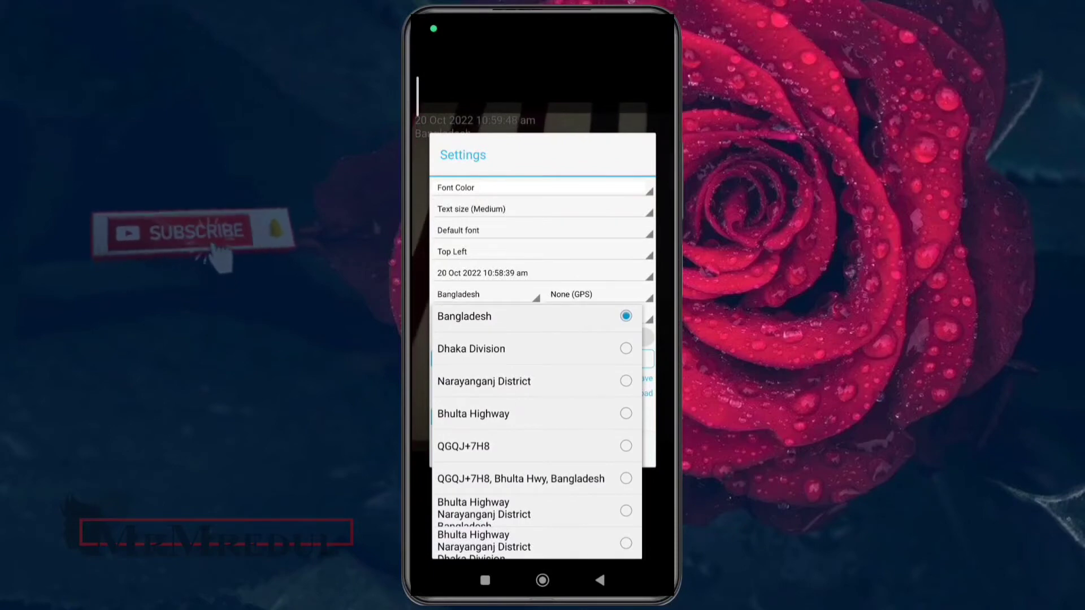
click(464, 317)
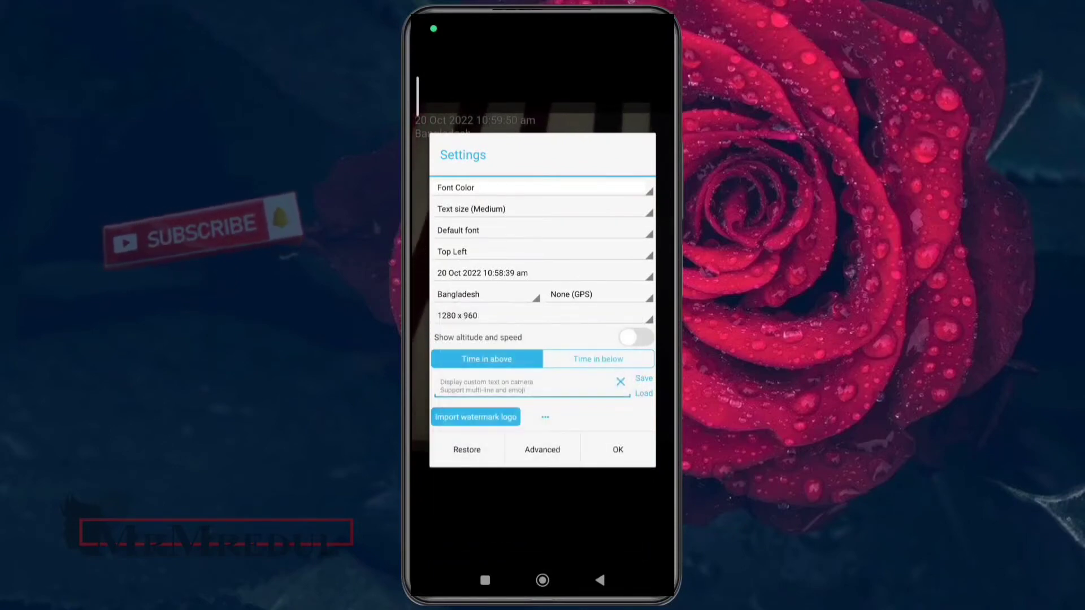
click(542, 315)
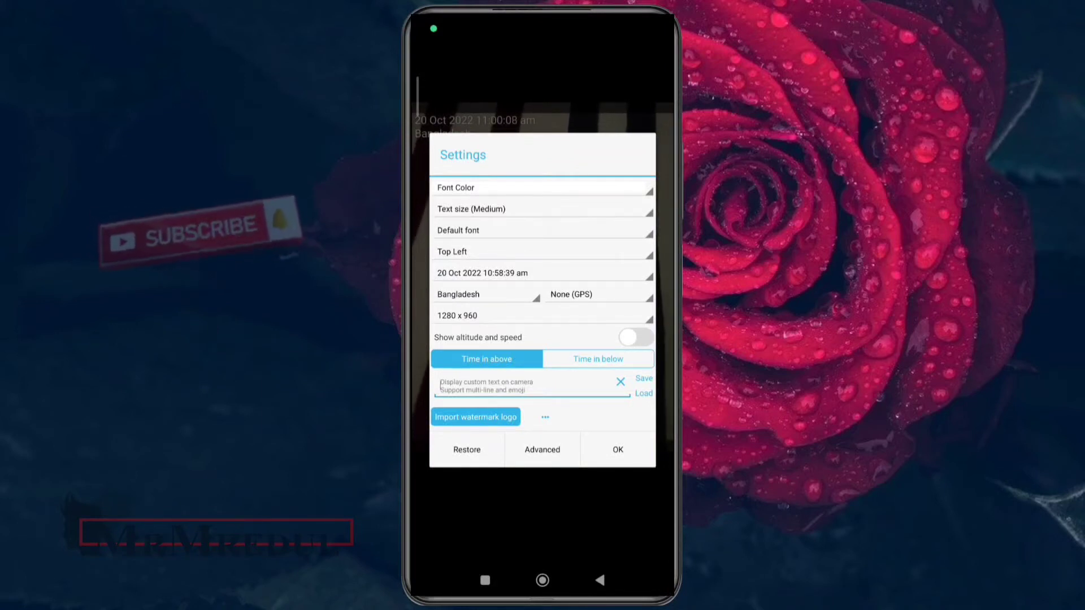
click(597, 358)
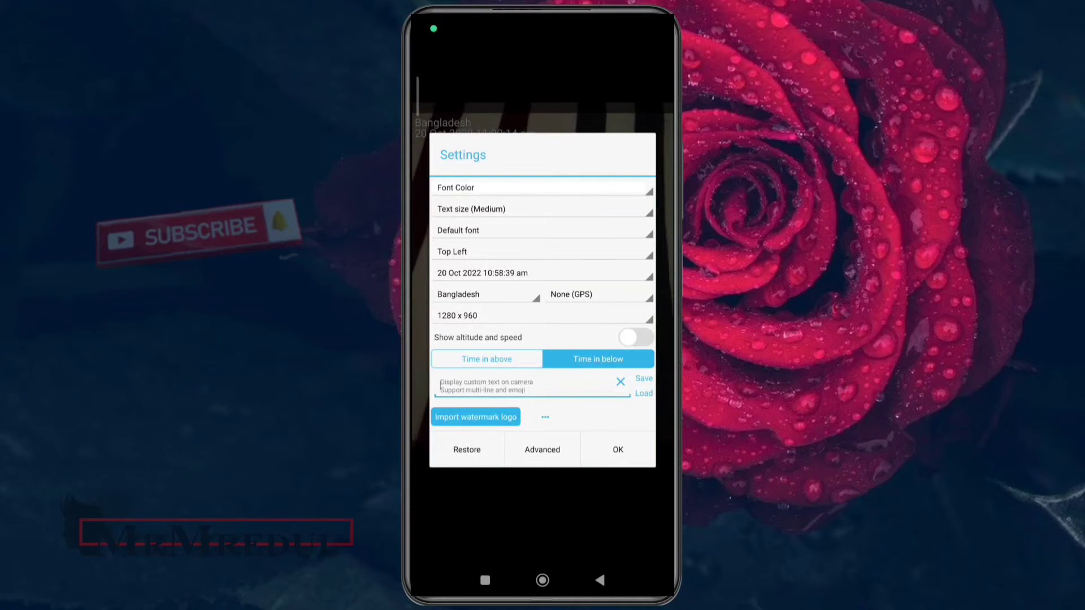
click(486, 359)
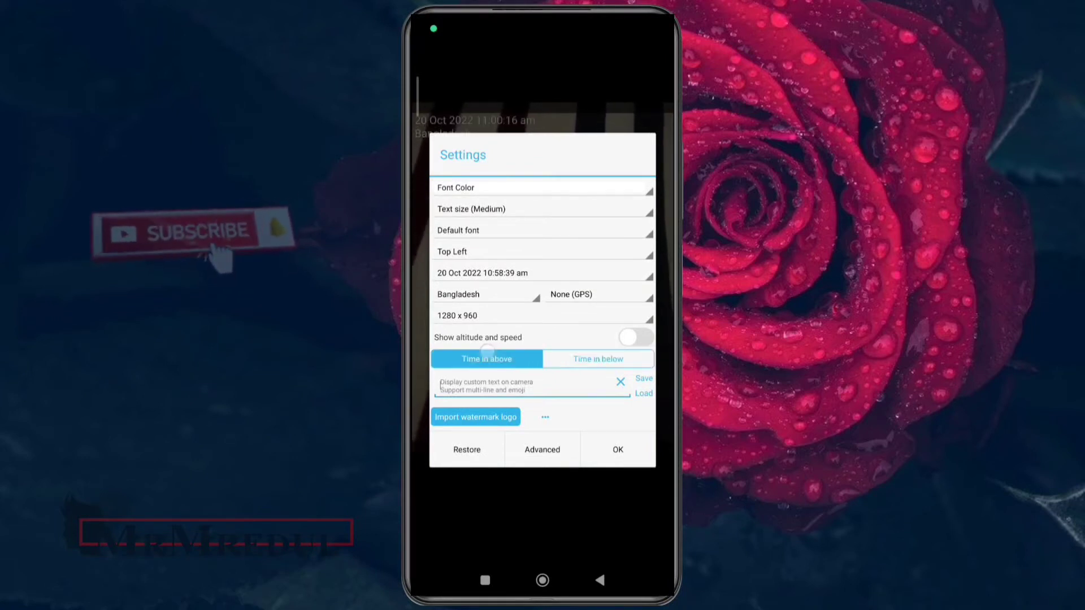
click(544, 417)
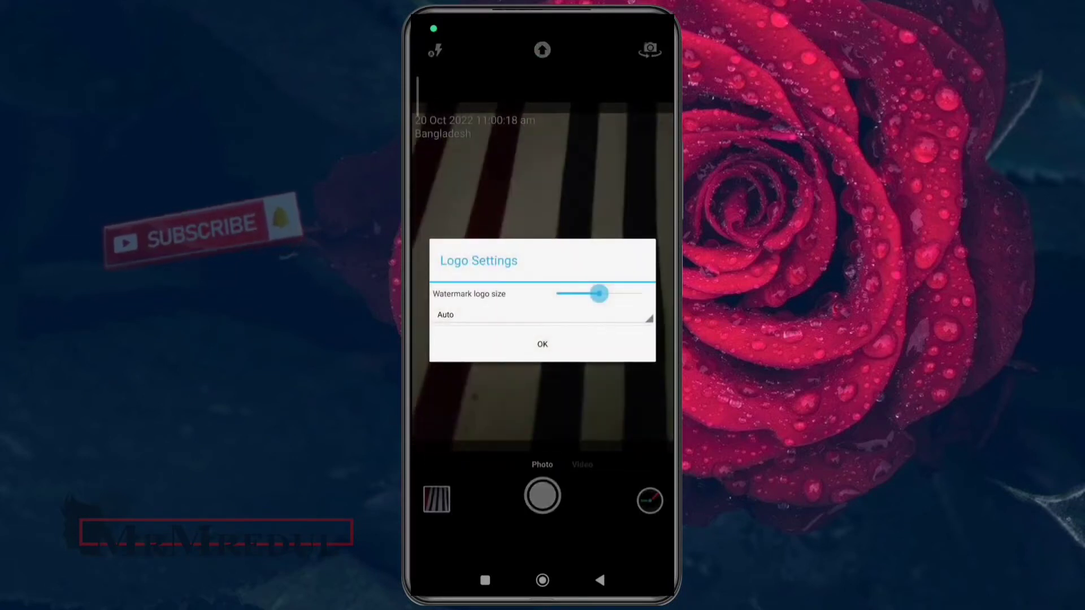
click(542, 344)
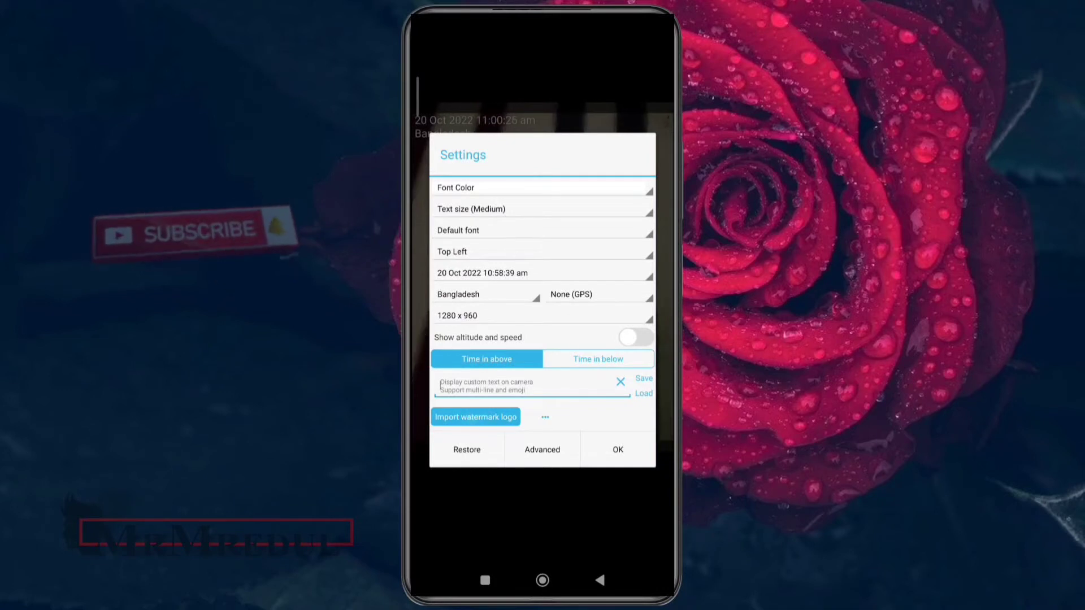
Import a watermark logo from the Gallery and bring up its size and position settings.
click(475, 416)
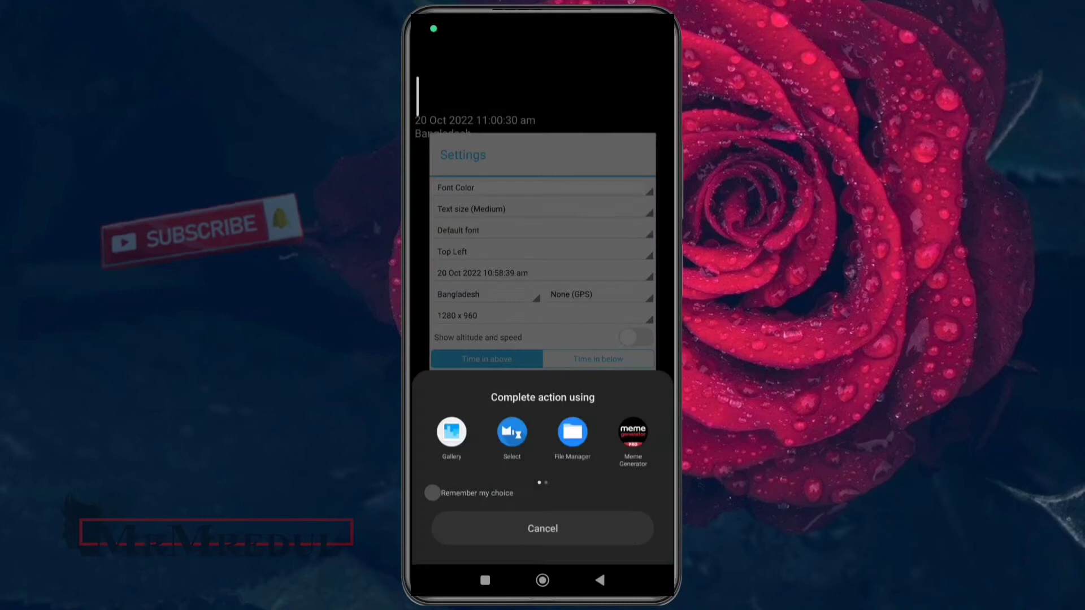
click(450, 431)
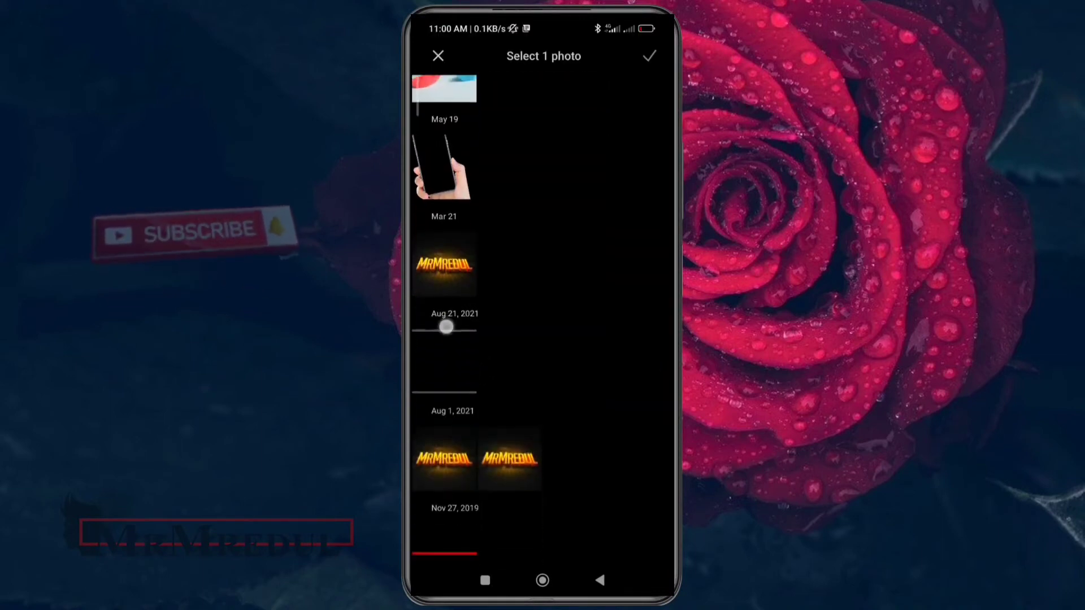
scroll(up, 3)
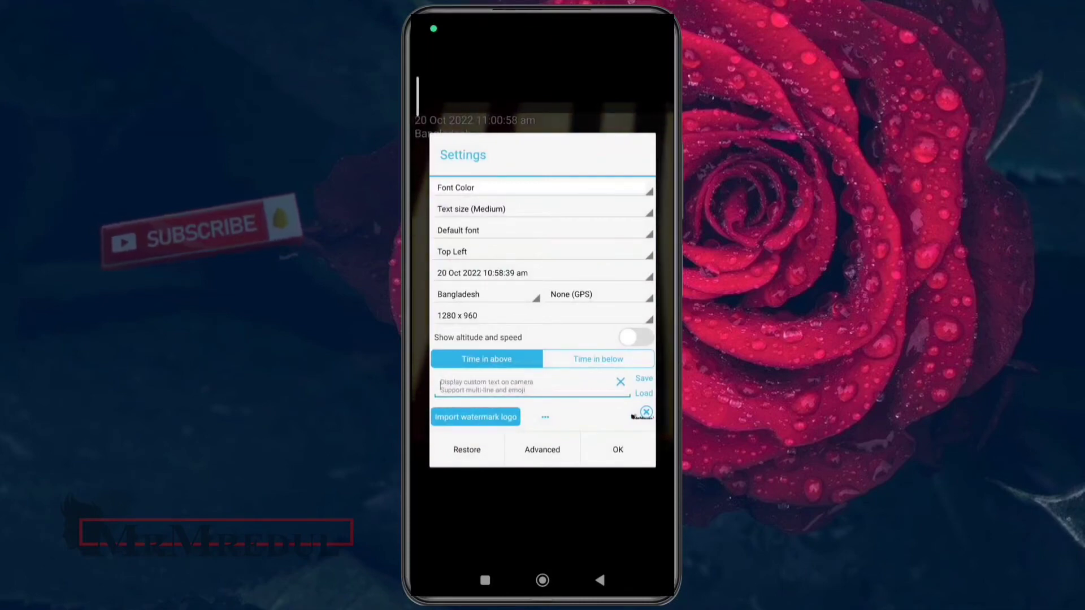
click(544, 416)
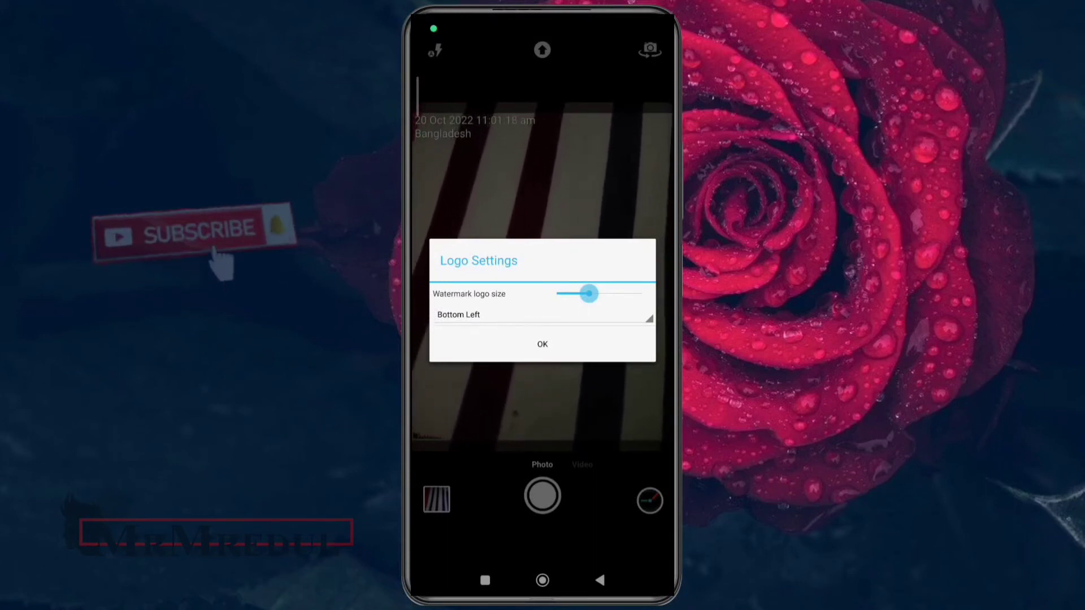
Enlarge the watermark logo and position it at Bottom Center.
click(542, 344)
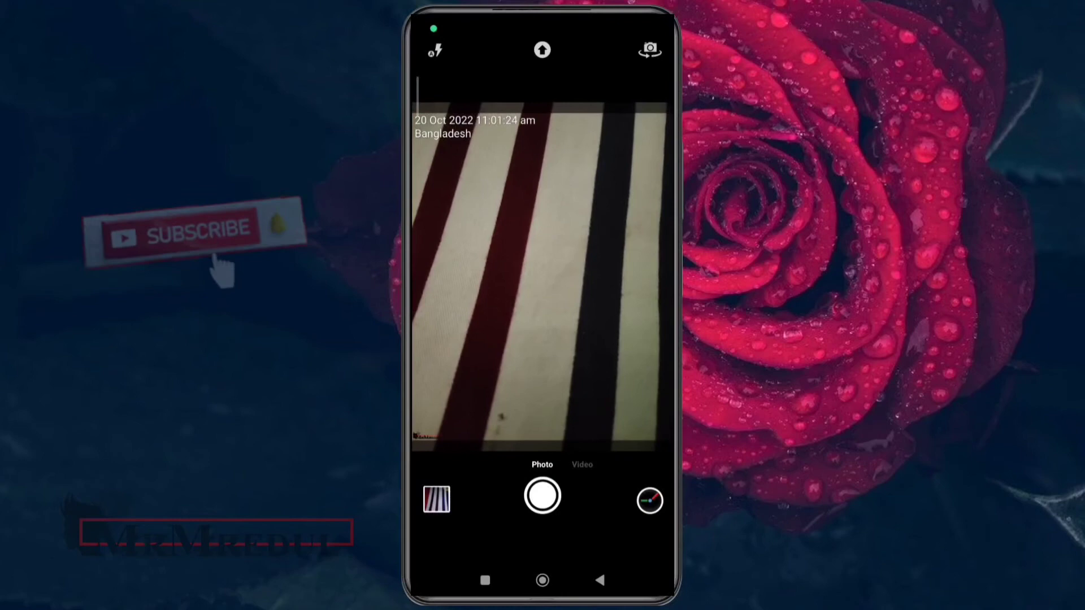
click(542, 496)
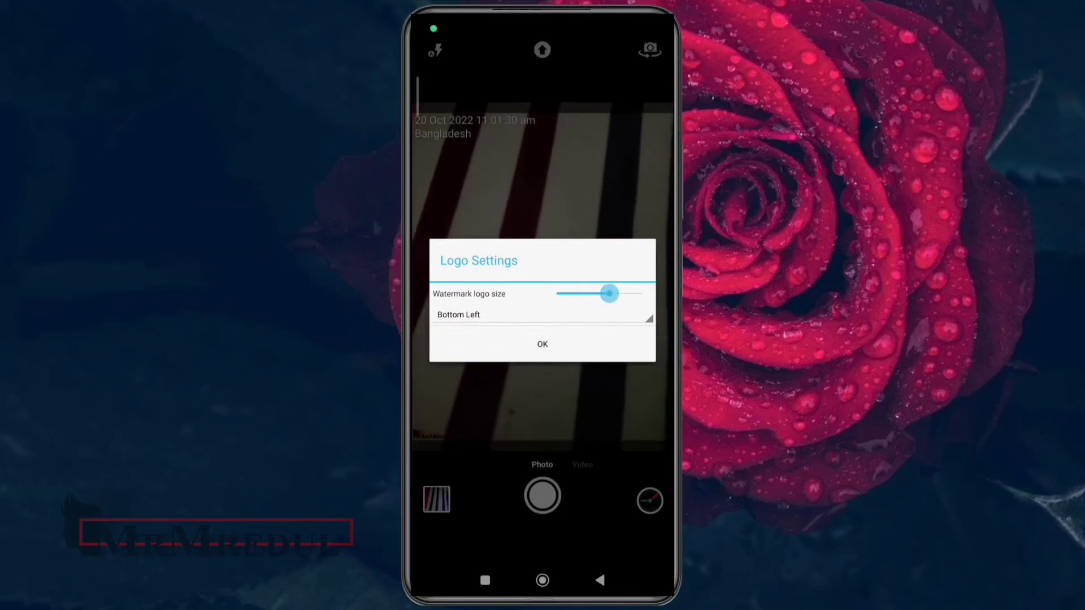
click(542, 345)
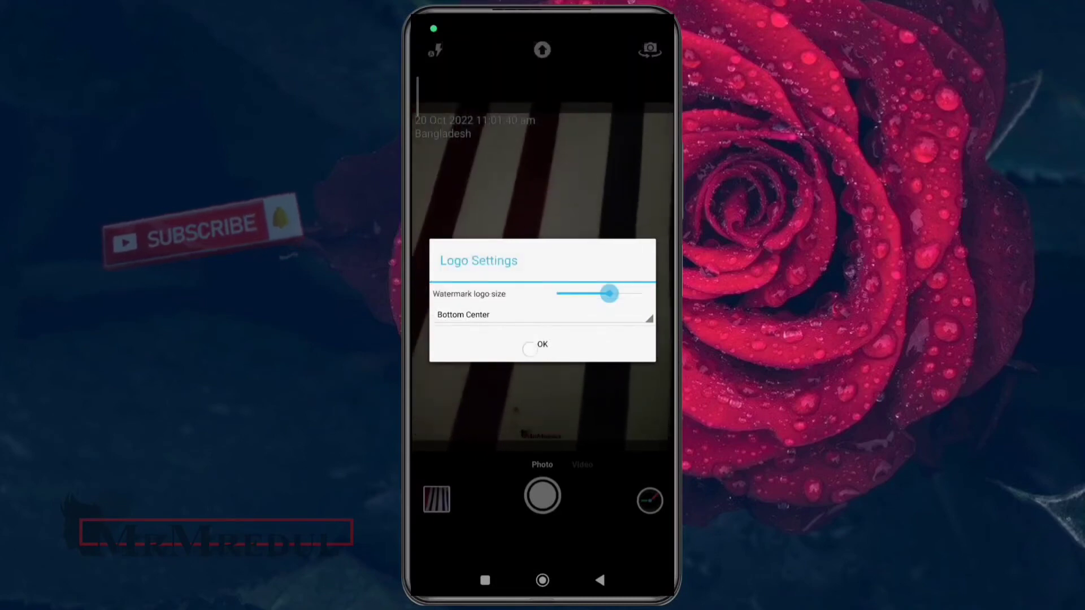
click(543, 349)
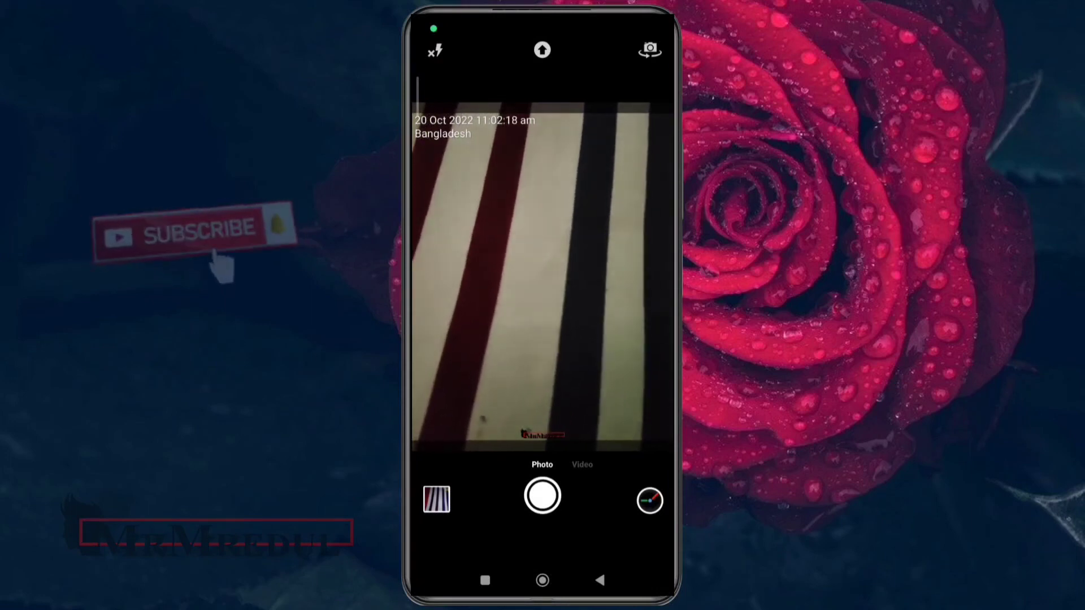
Capture a stamped photo and view it full-screen from the Share dialog.
click(542, 496)
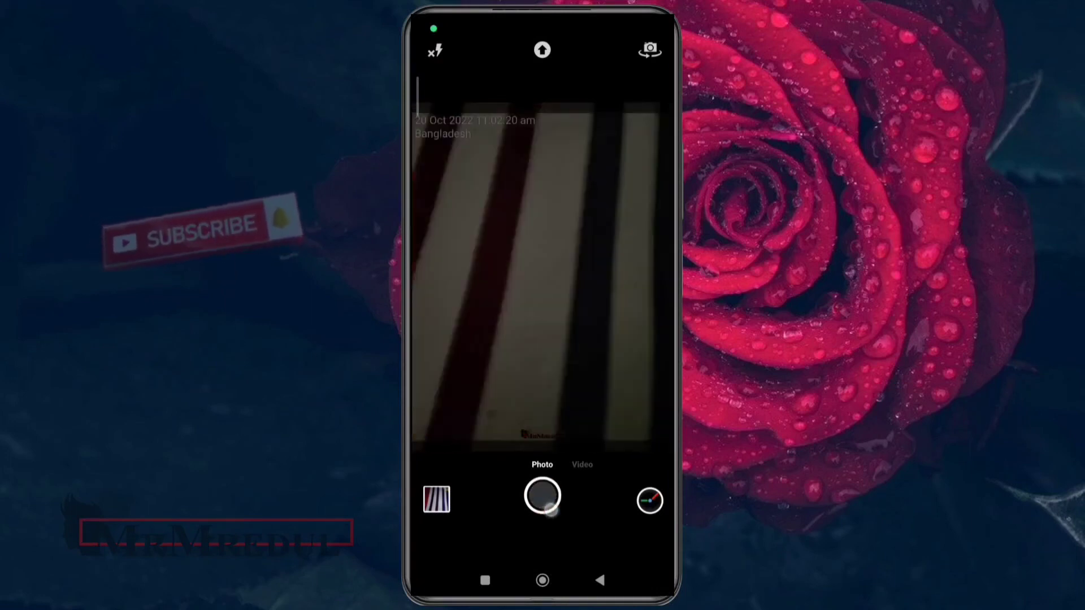
click(542, 496)
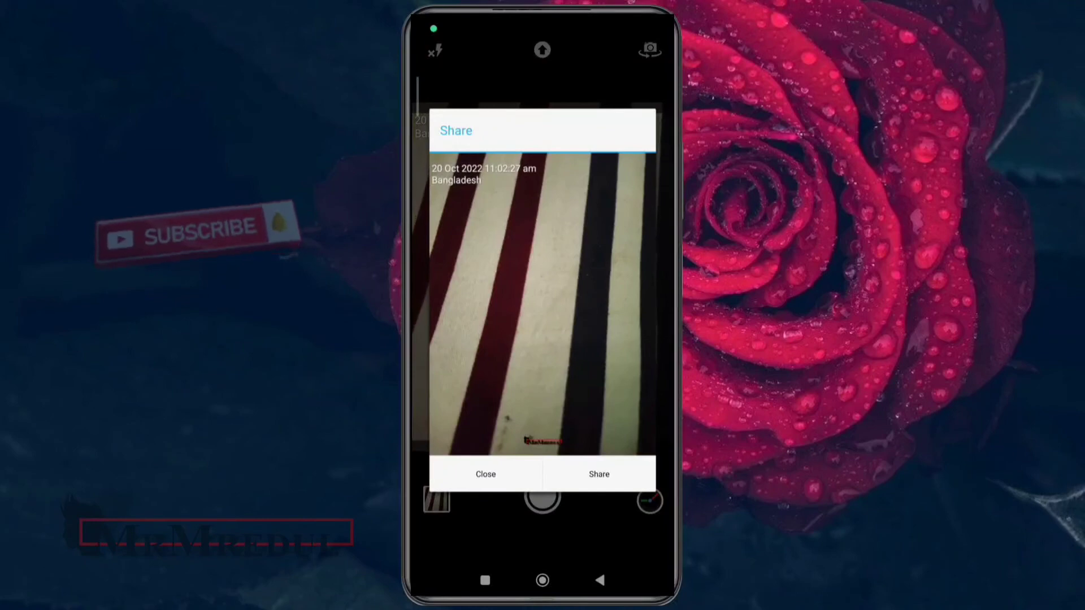
click(485, 474)
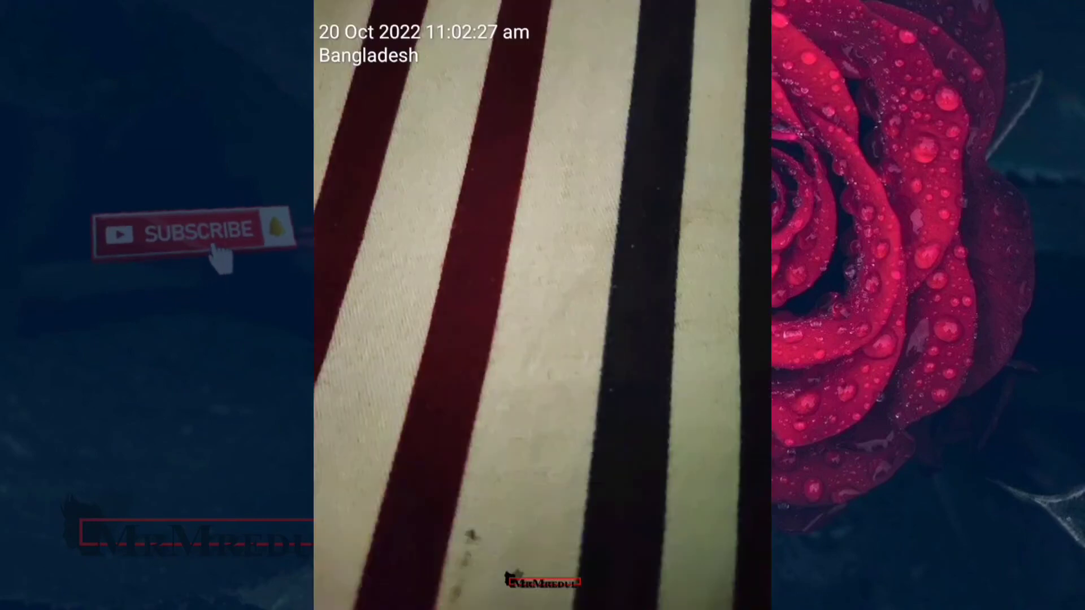